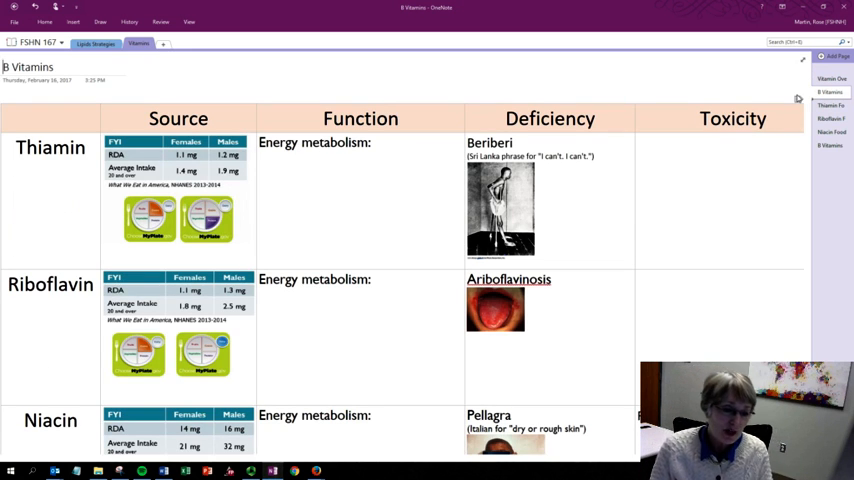
- Ink thiamin's Source cell: 'B1', circled intake values, and '~60%' and '20-25%' under the plates
left_click_drag(40, 185, 55, 210)
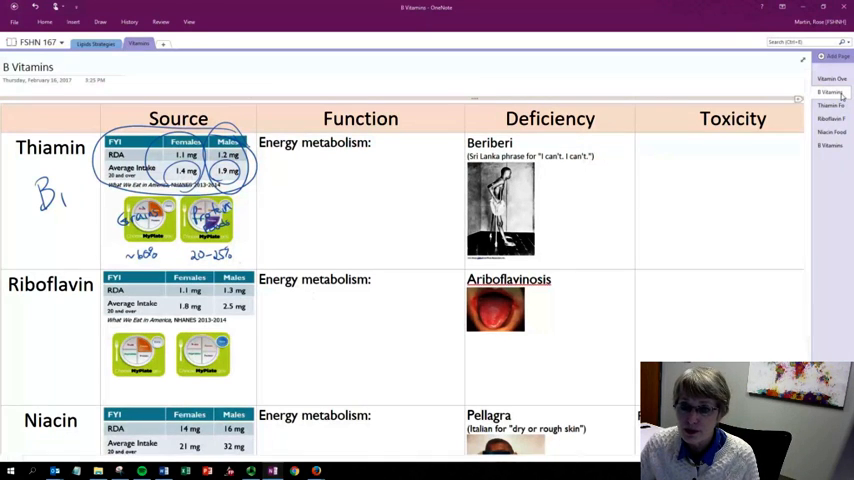
- On Thiamin Food Sources, ink 'Whole', 'Enriched refined', '6-10 svg' and circle Beans and Pork
left_click(831, 105)
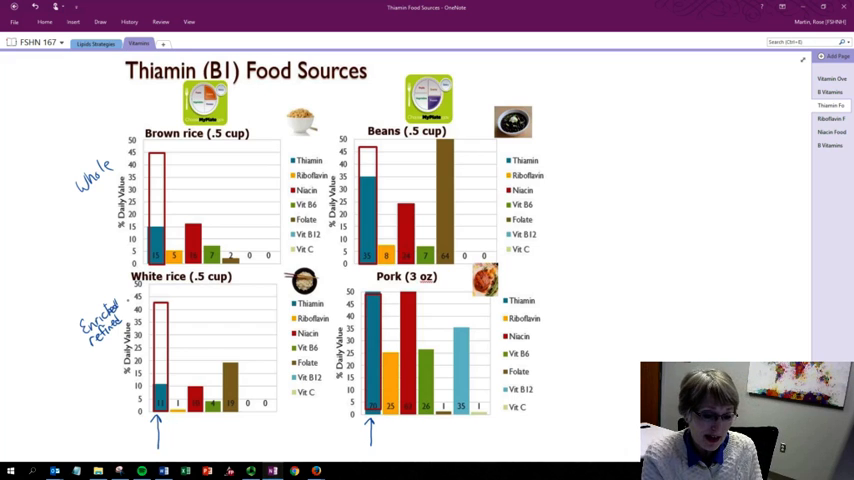
type("6-10 svg")
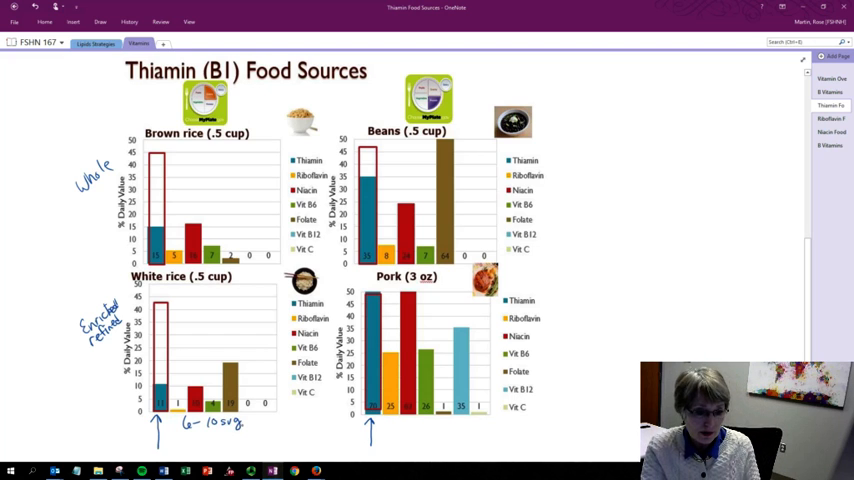
left_click_drag(70, 325, 130, 315)
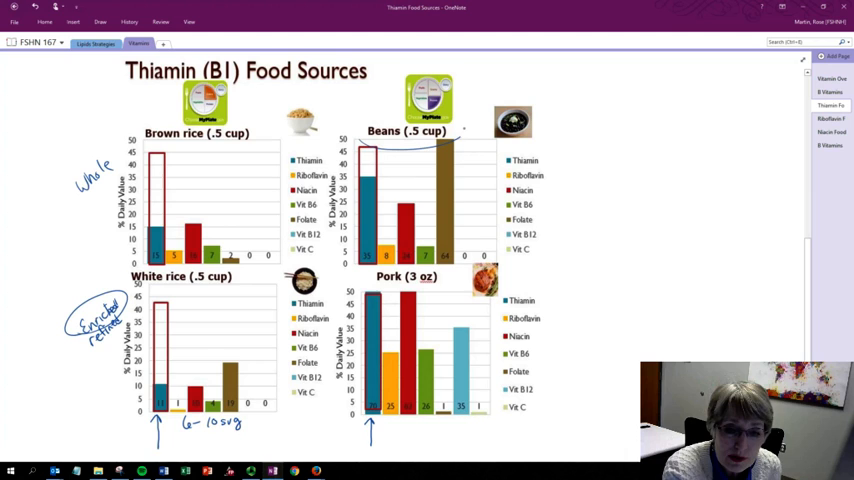
left_click_drag(370, 120, 450, 145)
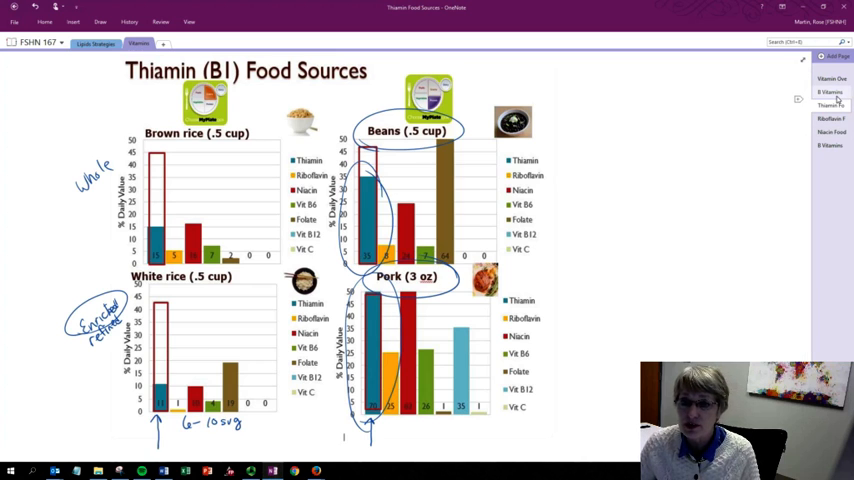
left_click(830, 92)
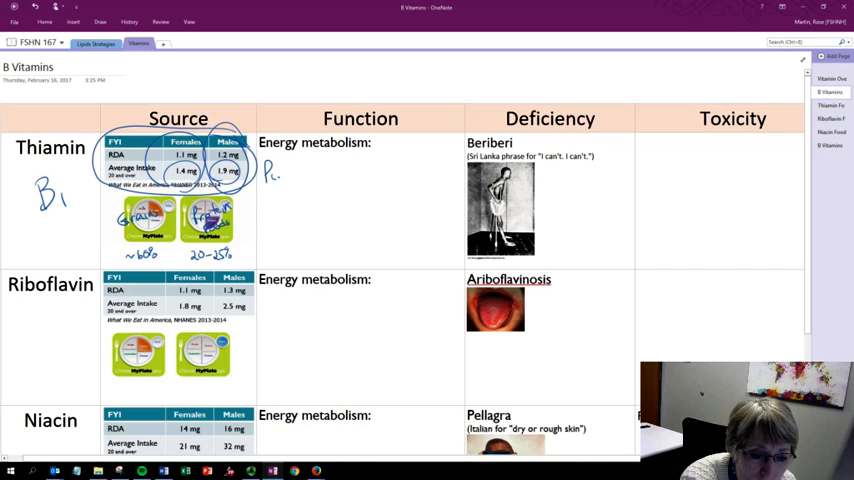
- Handwrite 'Pyruvate → Acetyl CoA' and 'Alcohol → Acetyl CoA' in Thiamin's Function cell
type("Pyruvate →")
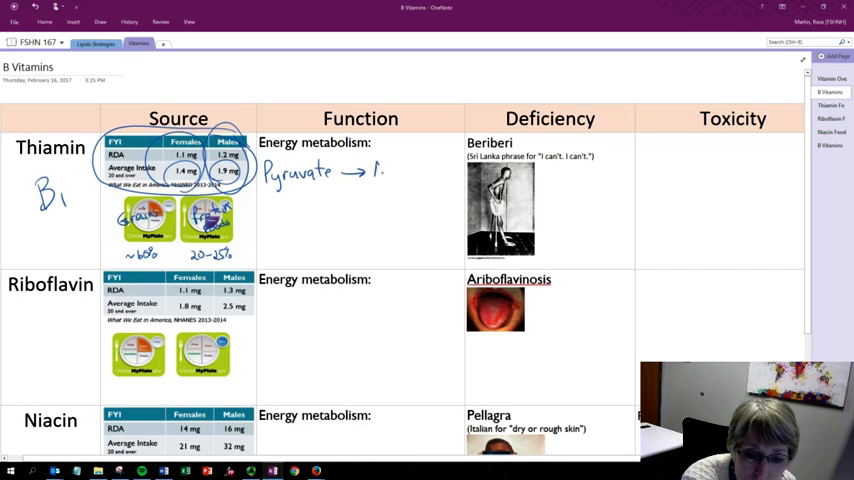
type("AcetylCo")
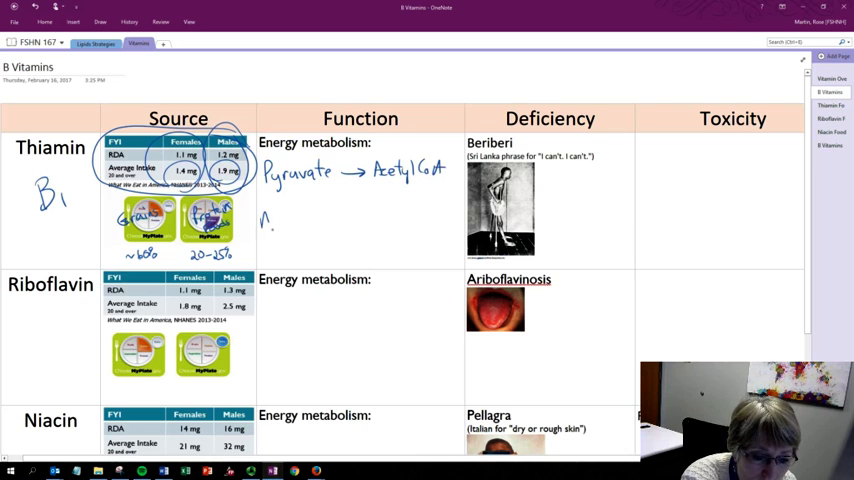
type("Alcohol →")
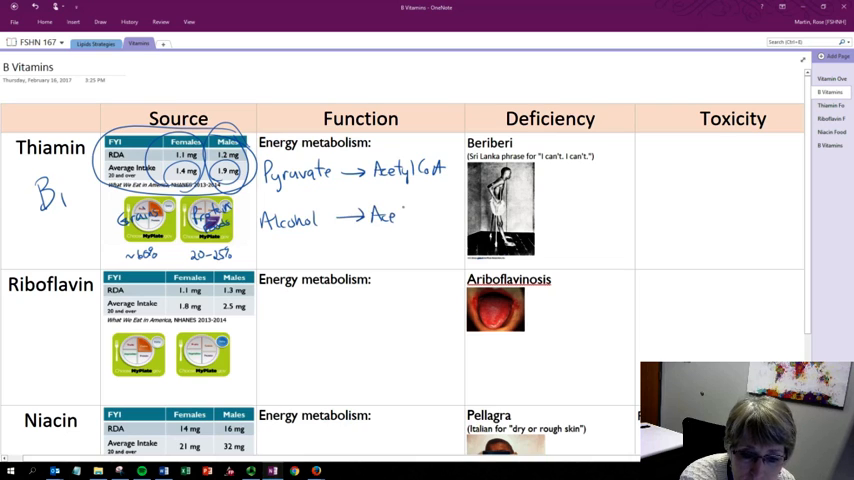
type("Acetyl CoA")
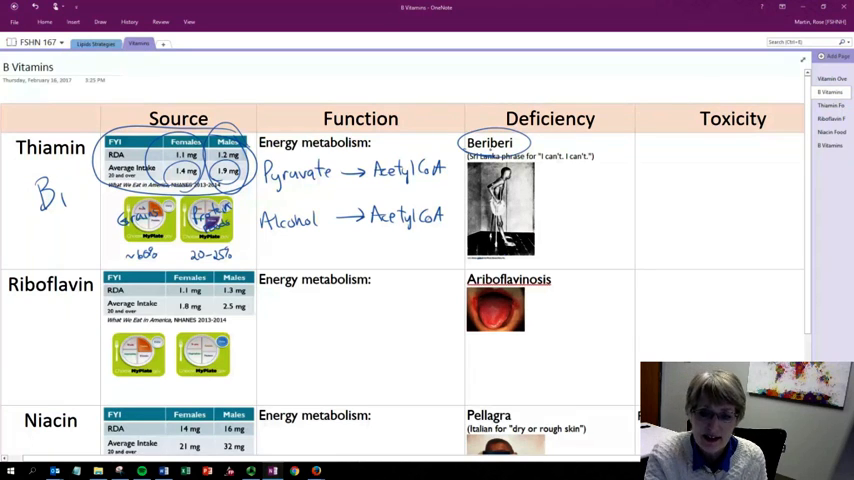
- Handwrite '↓ energy production', '(glucose energy metabolism)', 'neurological damage' and 'Enrichment 1940's' for thiamin
type("↓en.")
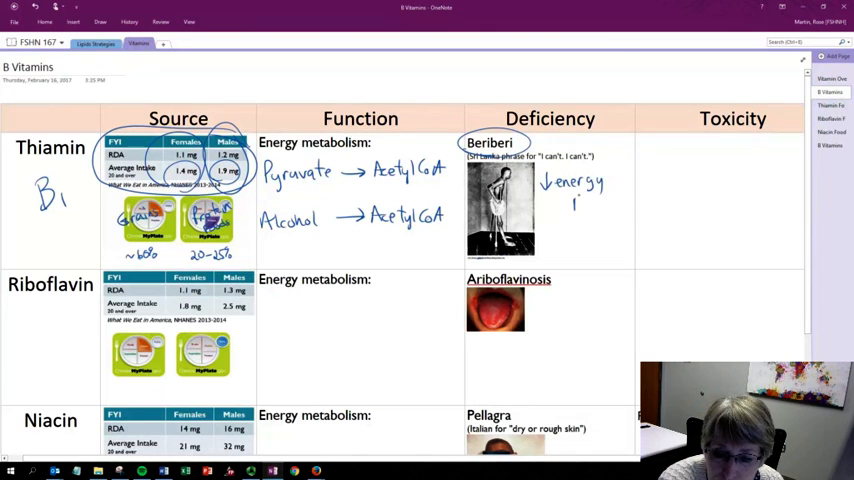
type("produc")
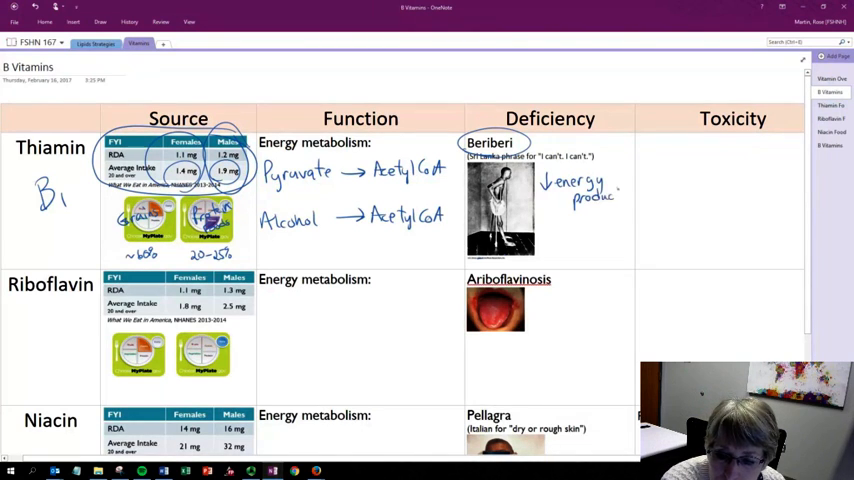
type("tion")
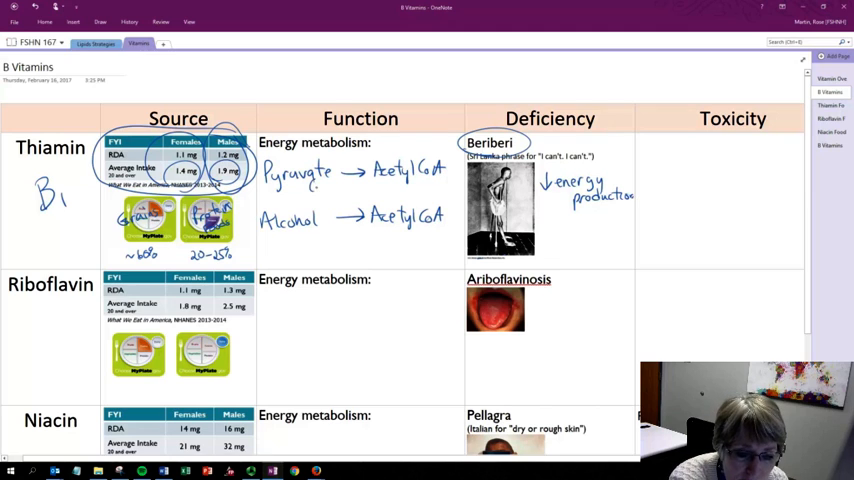
type("gluco-")
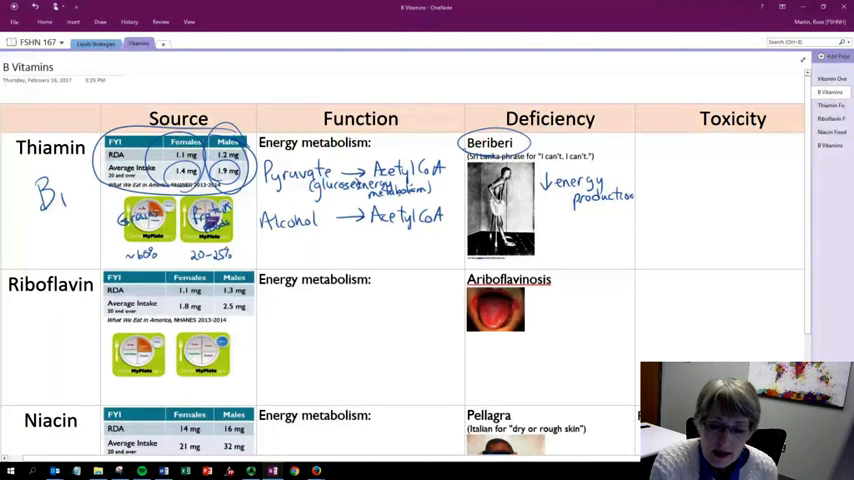
type("neu.")
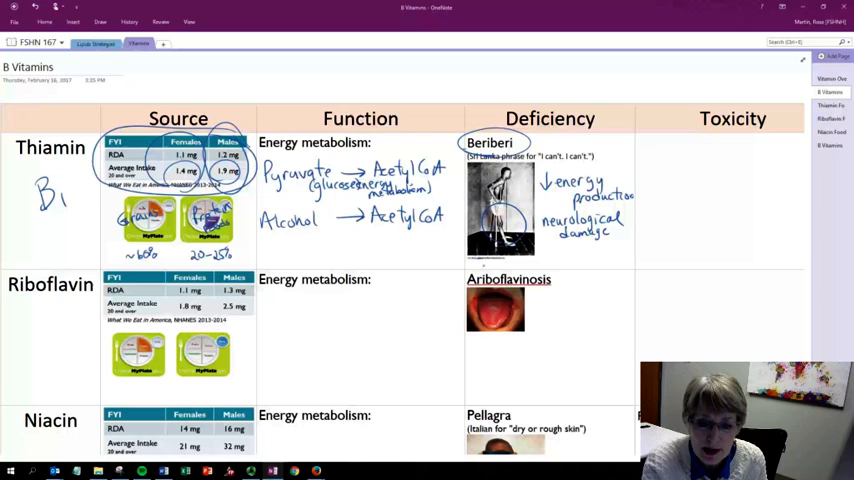
type("Enrichment")
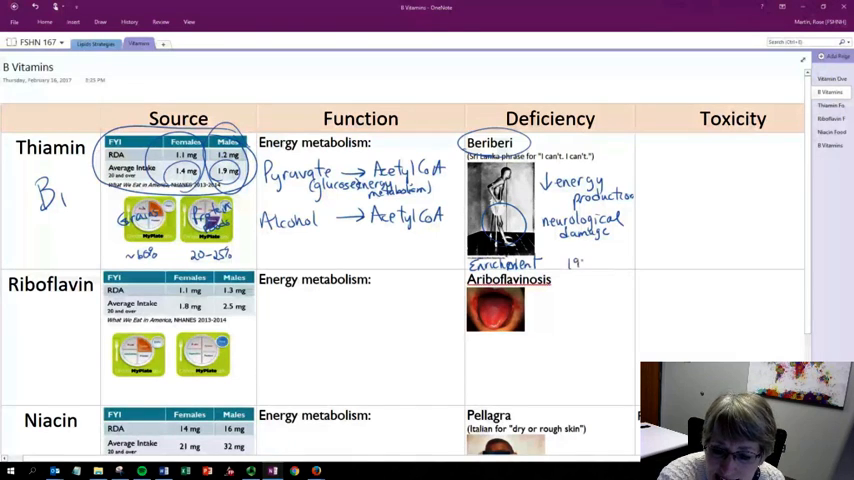
type("1940's")
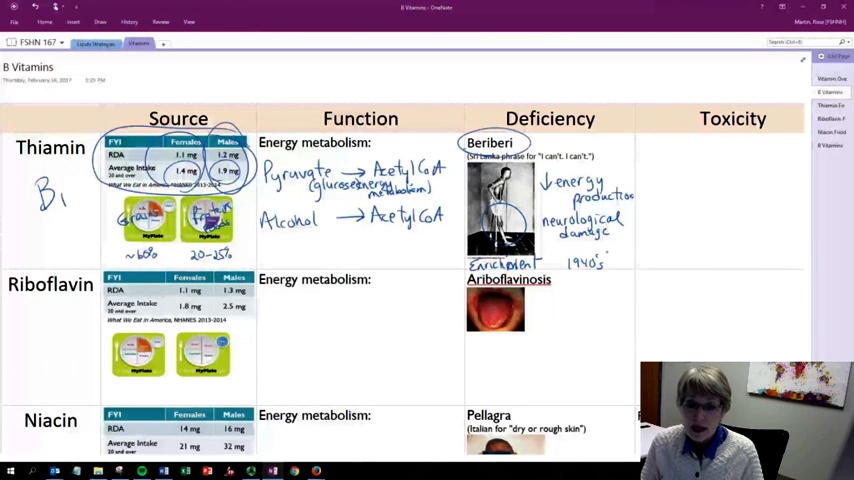
- Handwrite 'No known negative effect' and '∅ UL set' in Thiamin's Toxicity cell
type("No .")
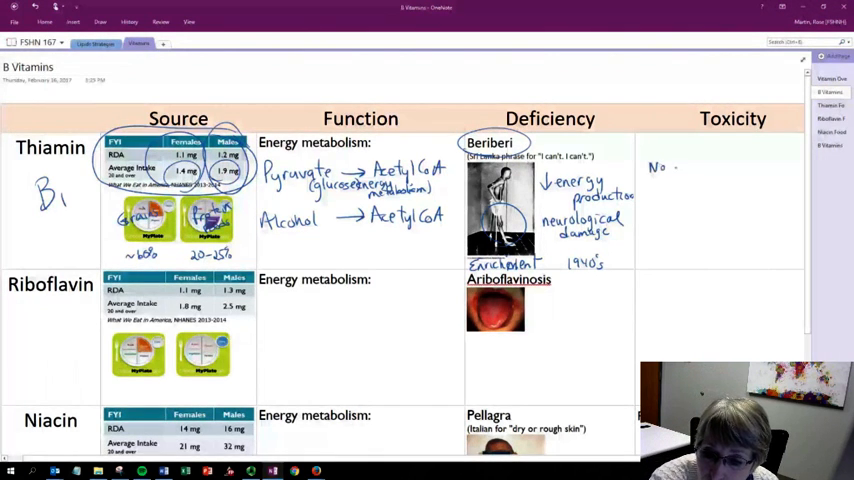
type("Known negative.")
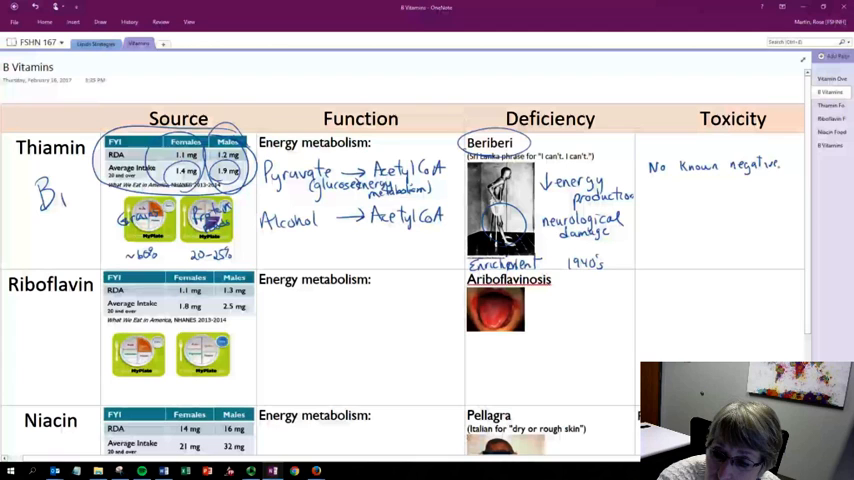
type("effe.")
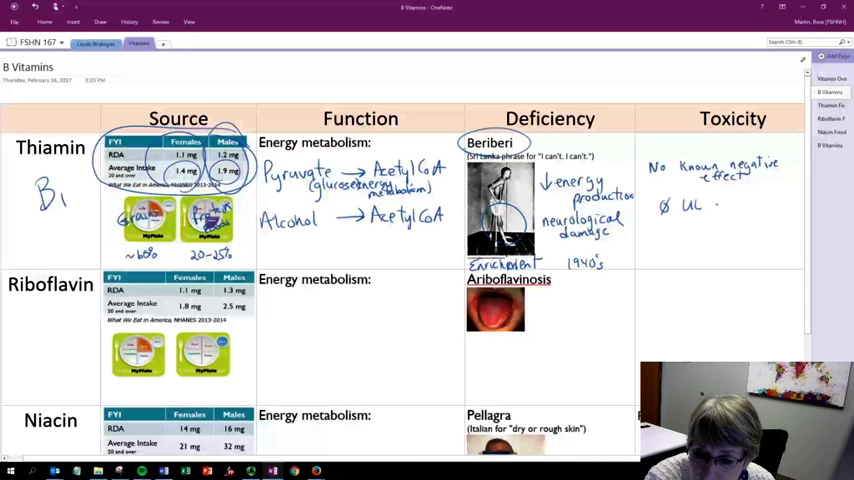
type("set")
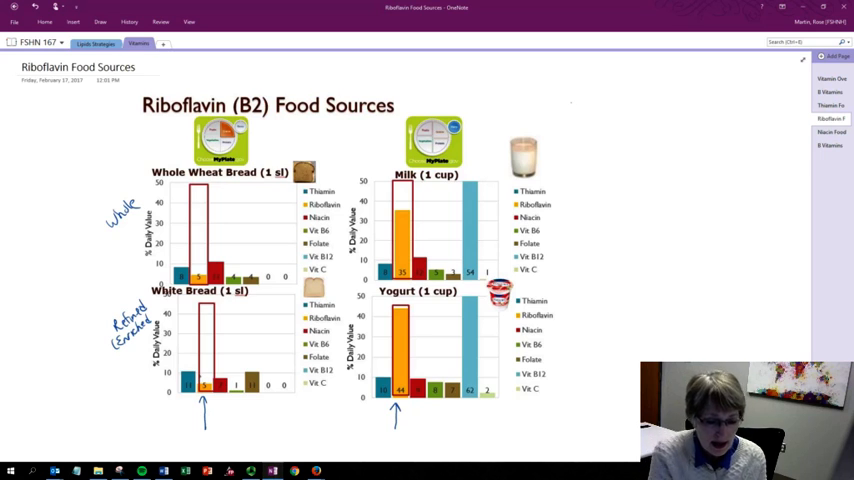
- Ink '6-10 servings', circle the milk and yogurt bars, and write 'UV light destroys riboflavin'
type("6-10s")
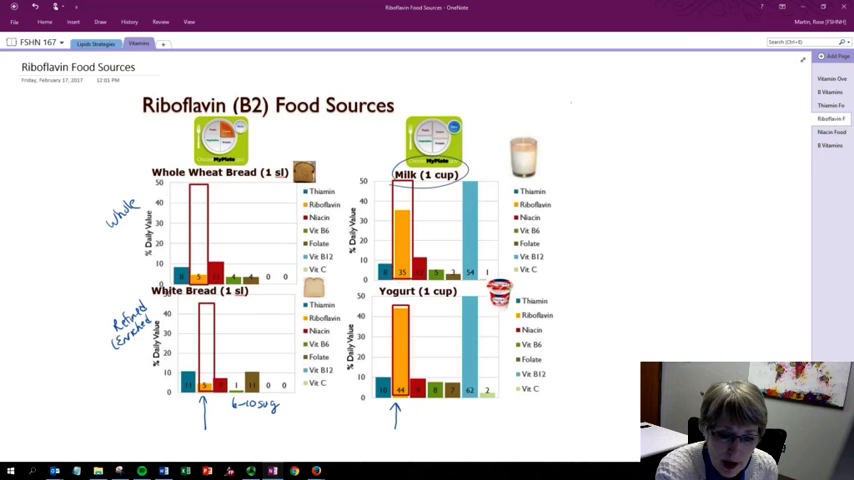
left_click_drag(390, 215, 400, 285)
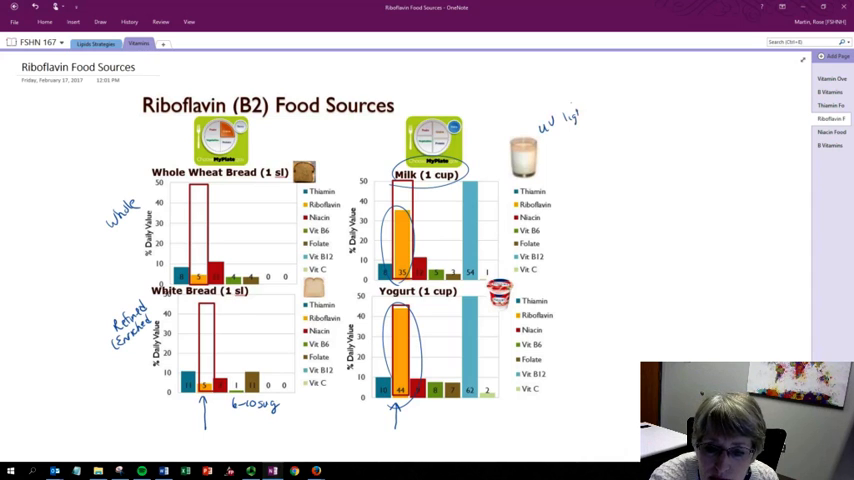
type("destroys")
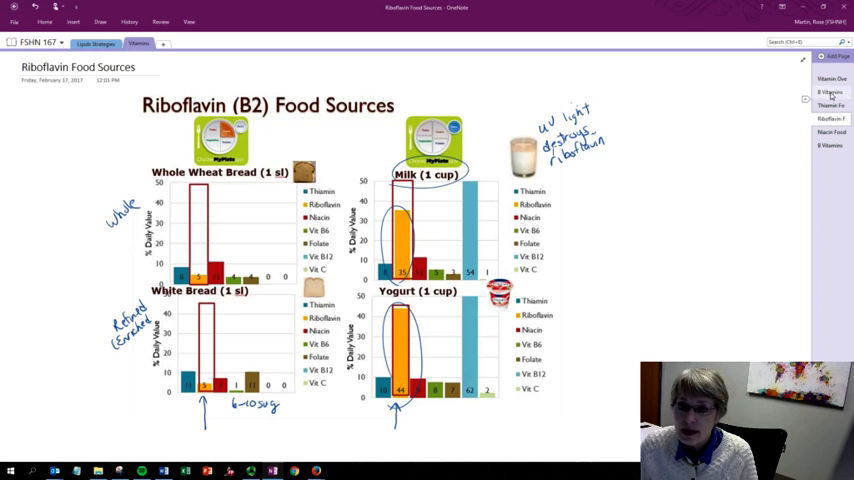
left_click(831, 92)
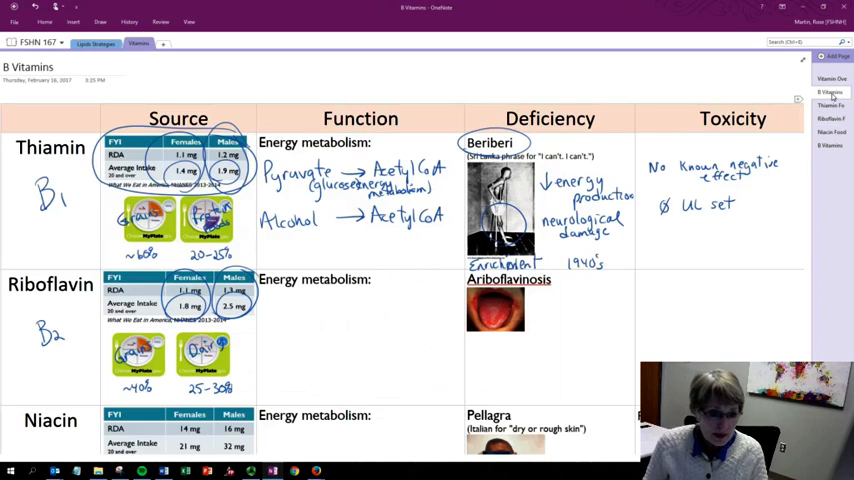
- Handwrite 'FAD carrier of energized hydrogen, electron transport chain' in Riboflavin's Function cell
type("FAD")
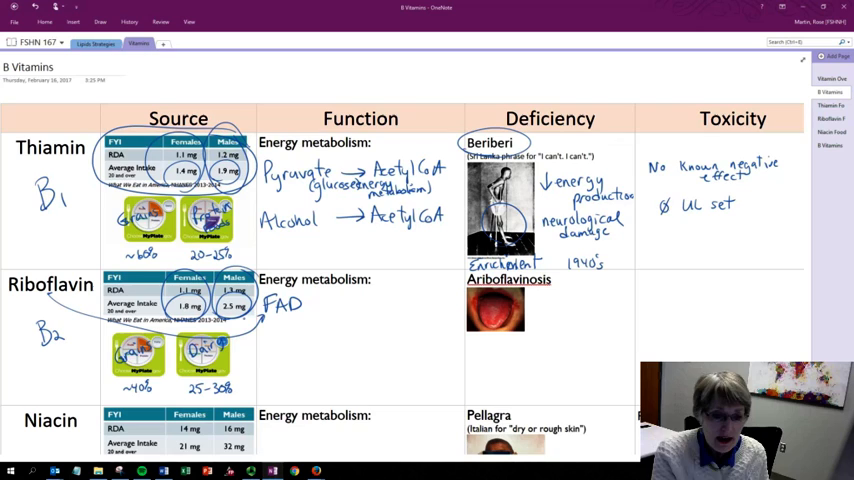
type("Car")
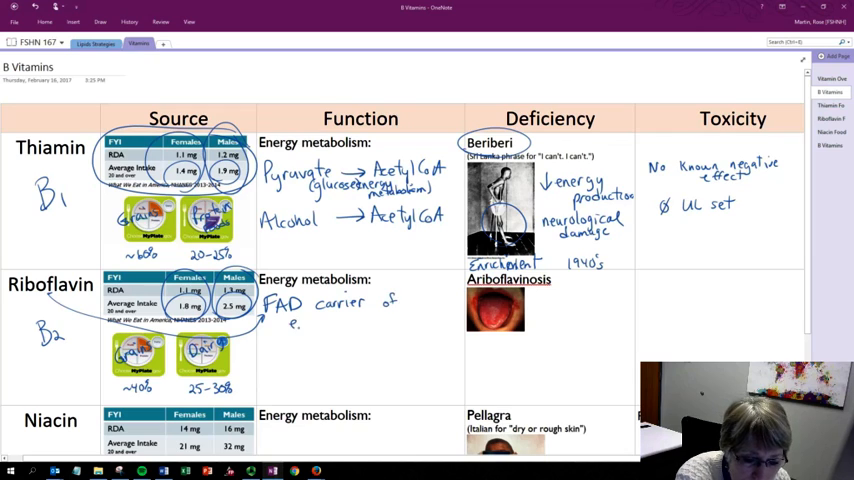
type("energi")
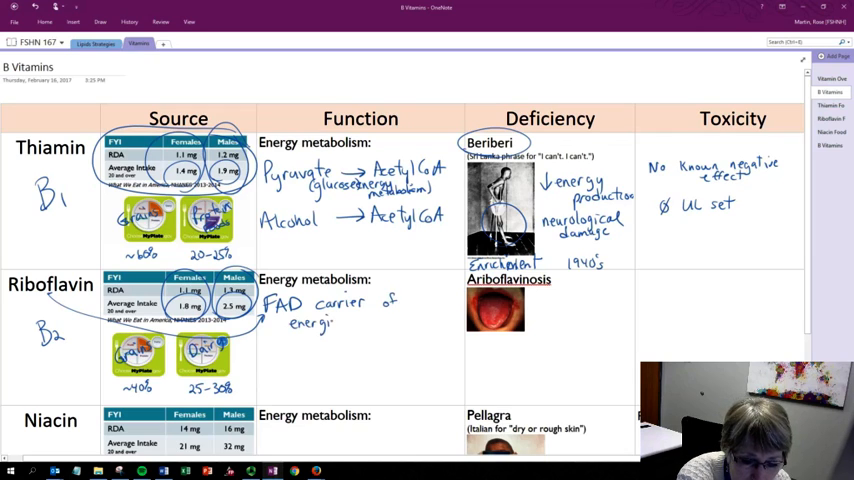
type("zed")
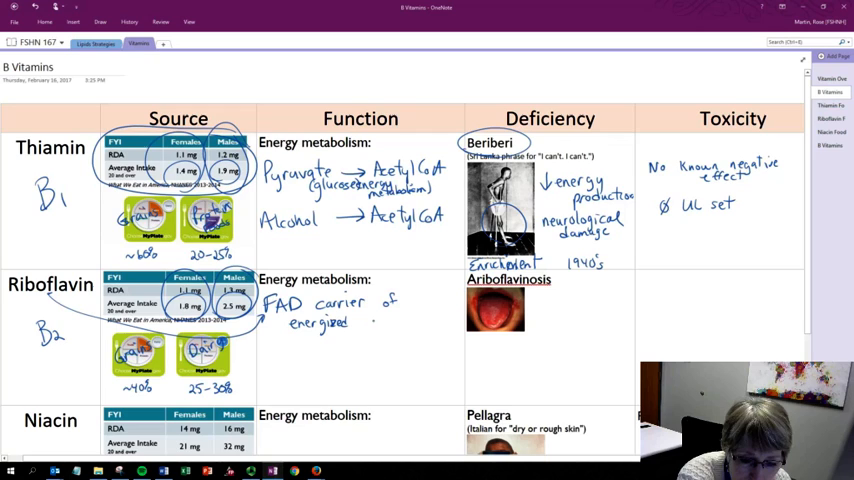
type("hydr.")
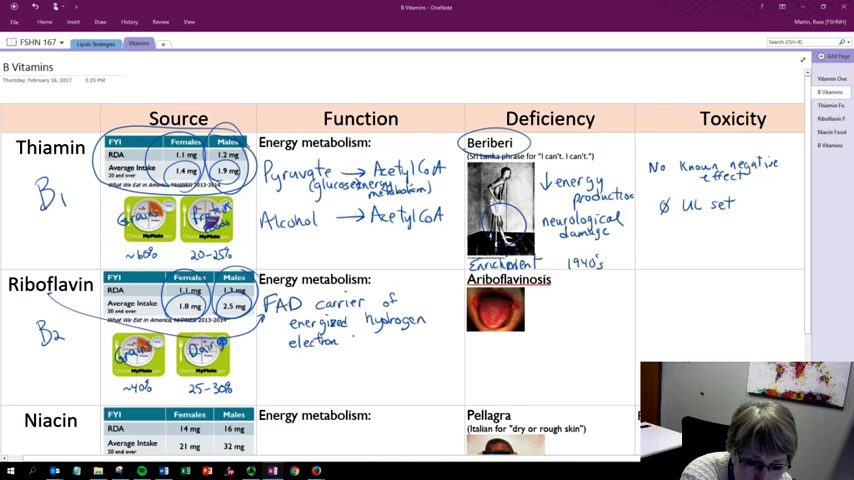
type("trans.")
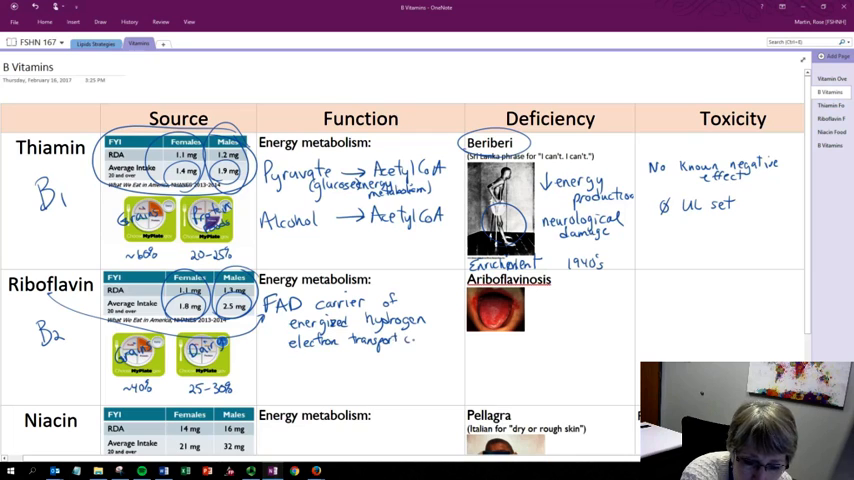
type("chain")
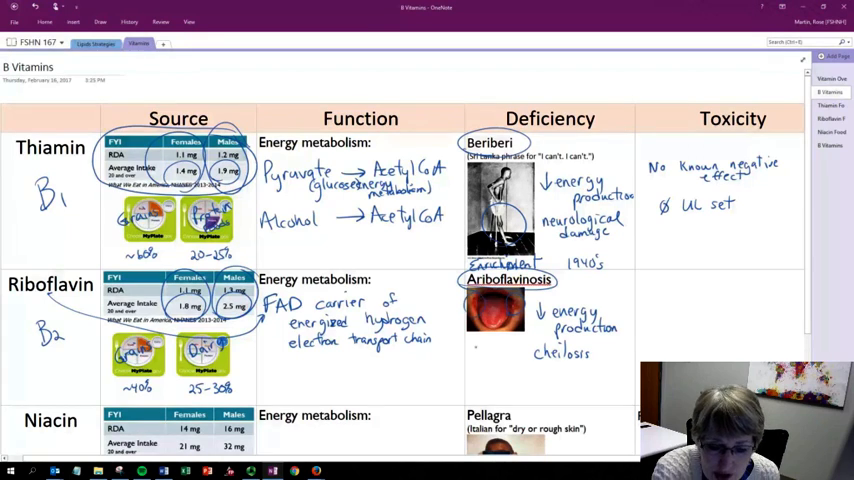
- Add 'glossitis' under cheilosis and write 'No known neg effects, ∅ UL set' for riboflavin toxicity
type("glos")
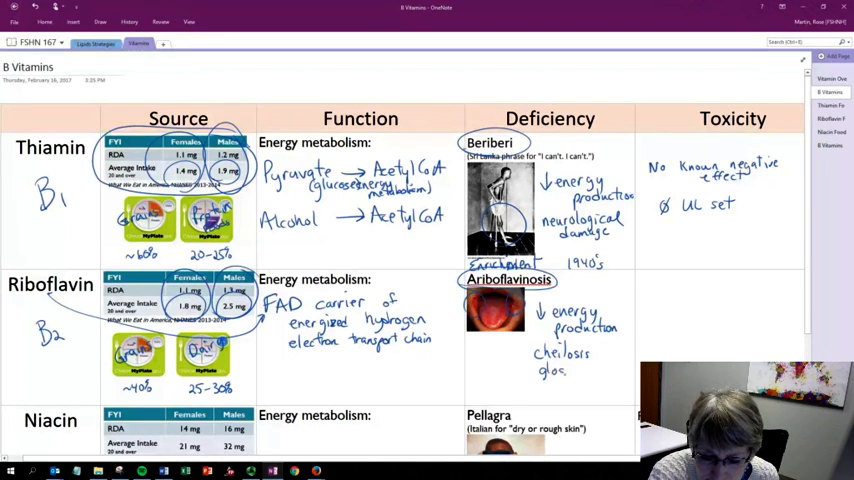
type("glossitis")
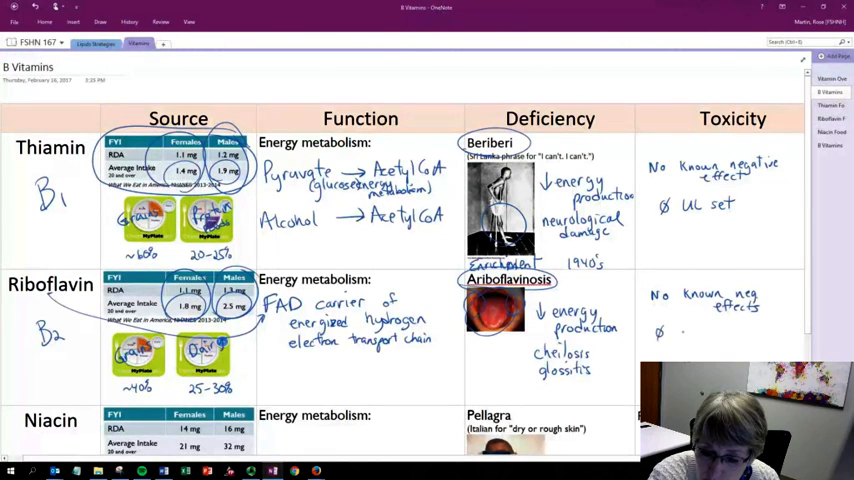
type("UL set")
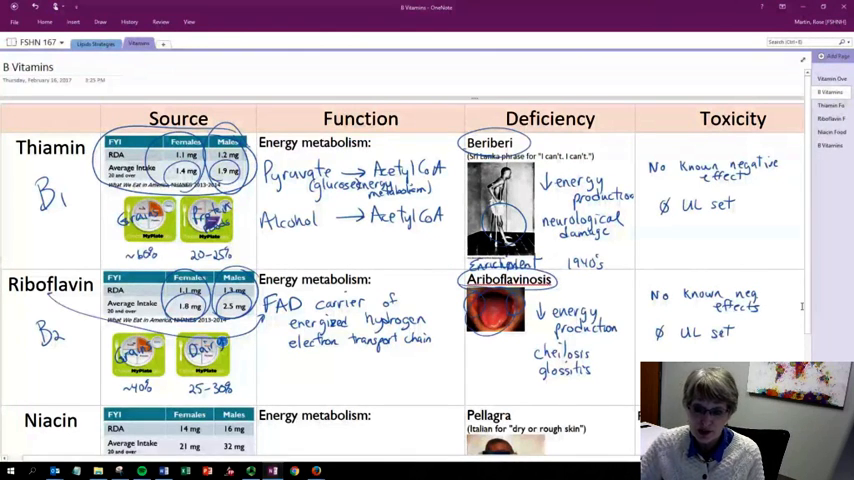
- Scroll to niacin and ink 'B3', circled intake values and '40-45%' in its Source cell
scroll("down", 3)
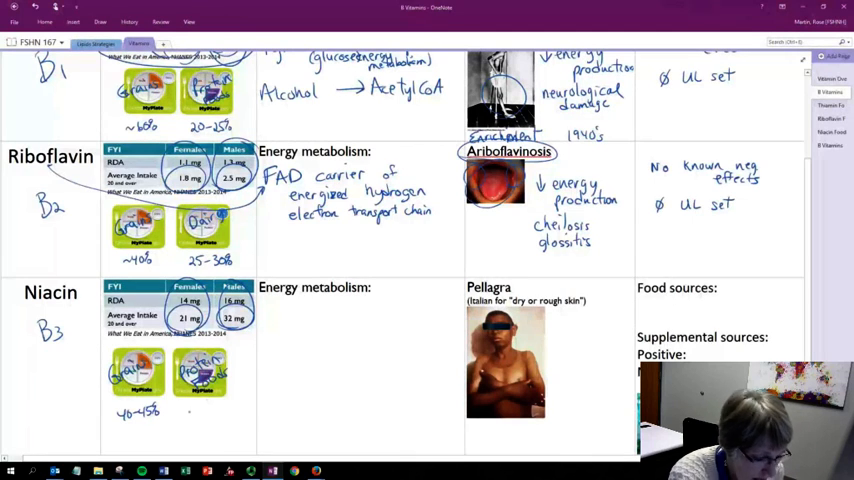
type("40")
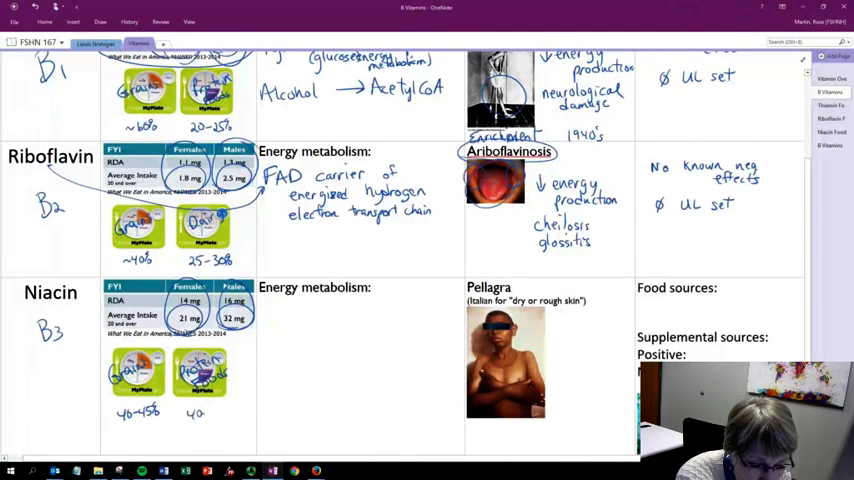
type("40-45%")
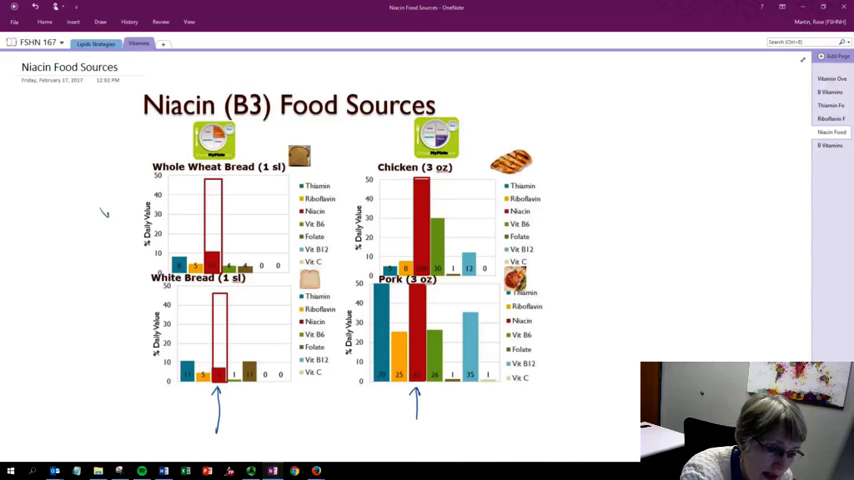
- Label the niacin charts whole, circle chicken and pork, and write 'contain niacin, tryptophan (EAA)'
left_click_drag(100, 185, 135, 210)
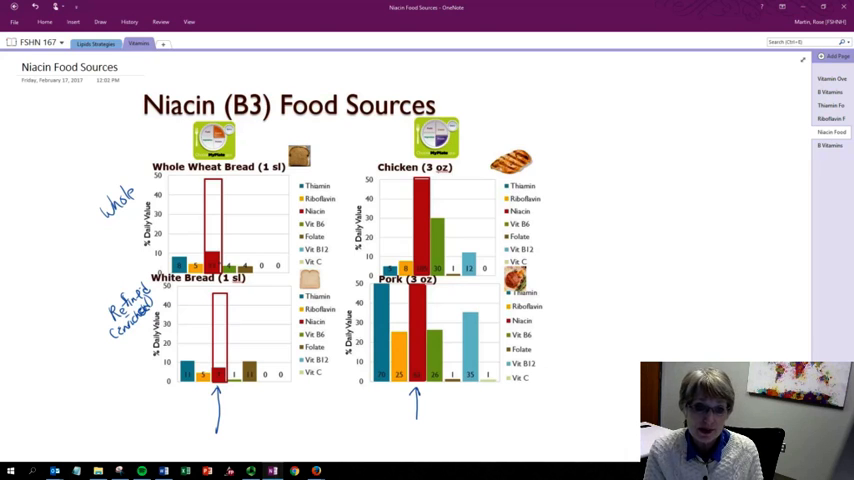
left_click_drag(420, 170, 415, 280)
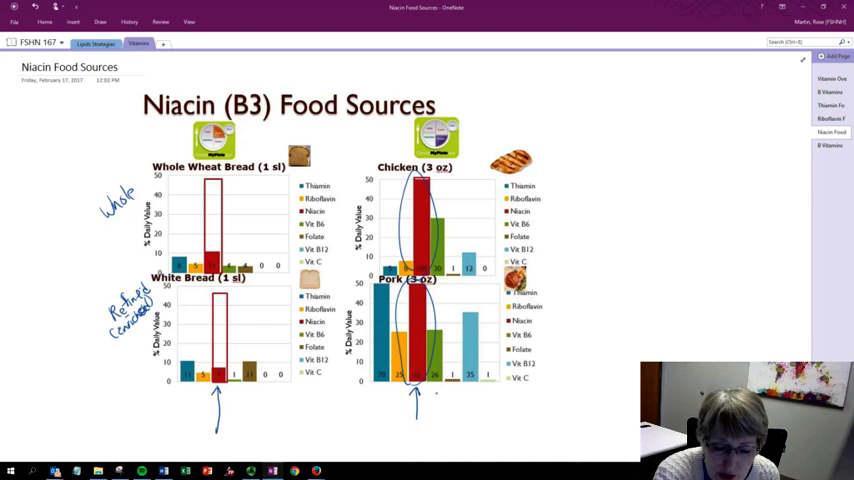
type("cont.")
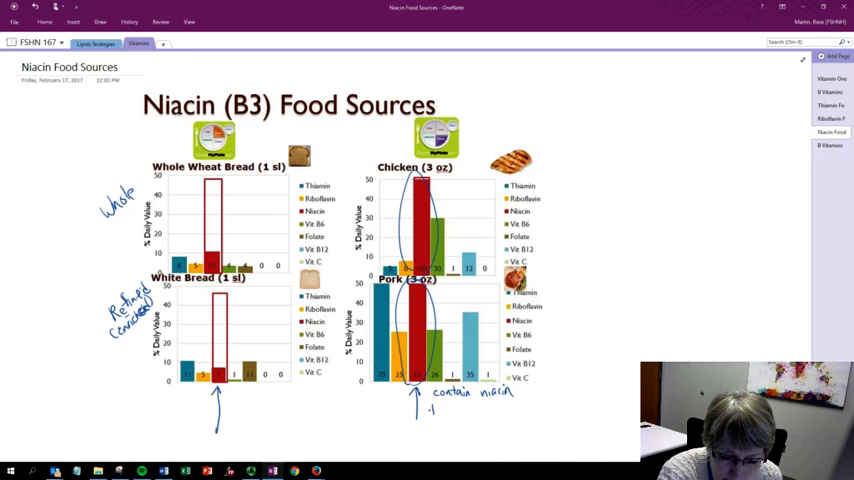
type("tryptophan.")
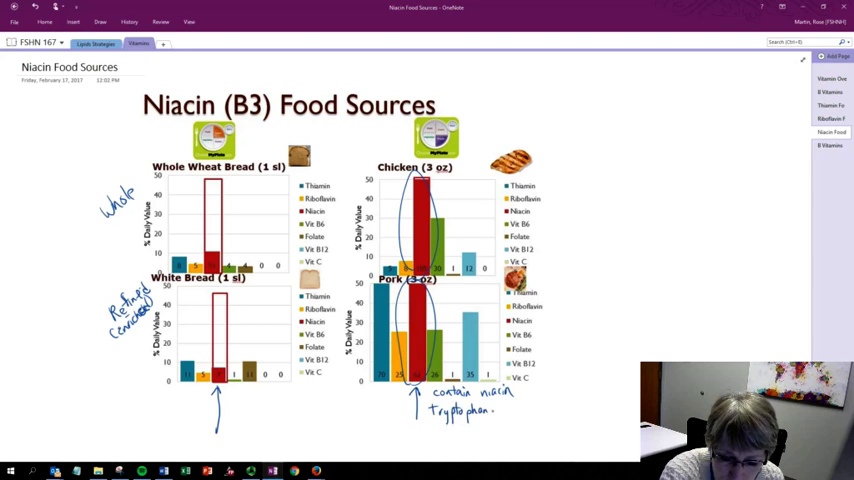
type("(EA.")
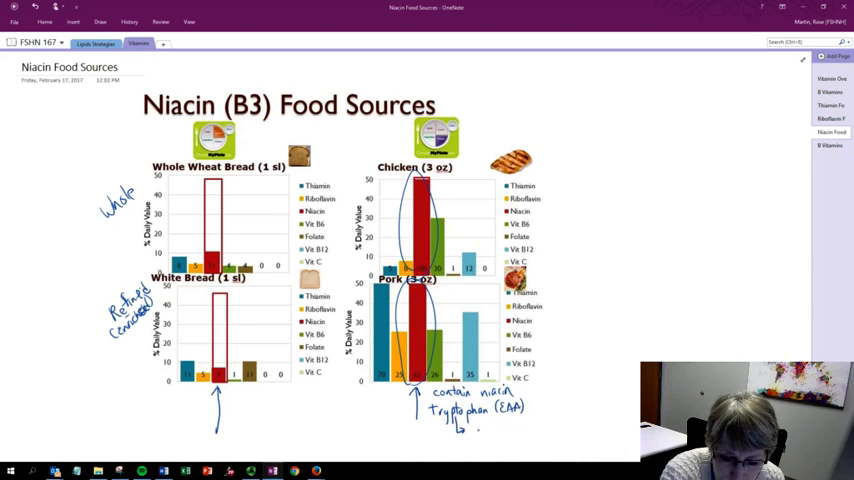
type("niac")
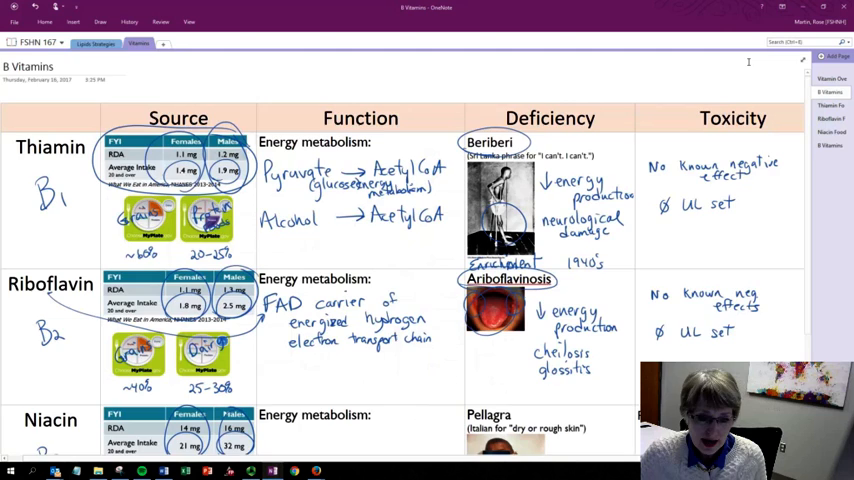
- Ink 'NAD' in the Niacin row with an arrow linking the row to it
scroll("down", 3)
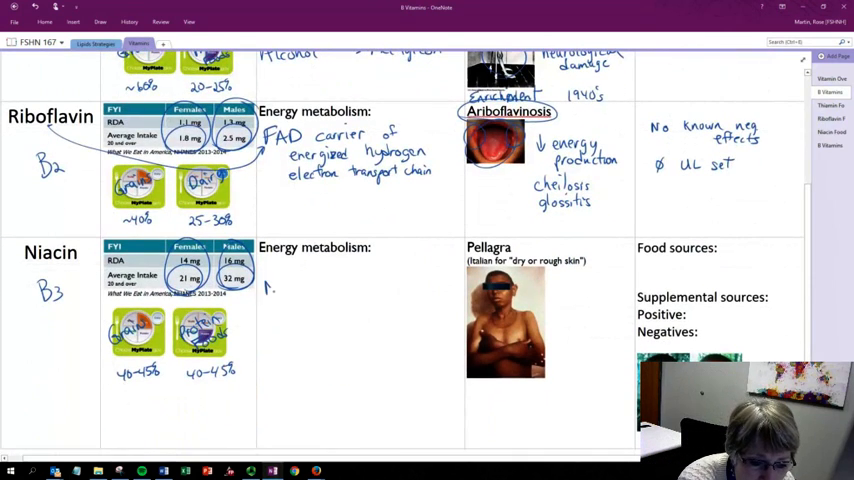
type("NAD")
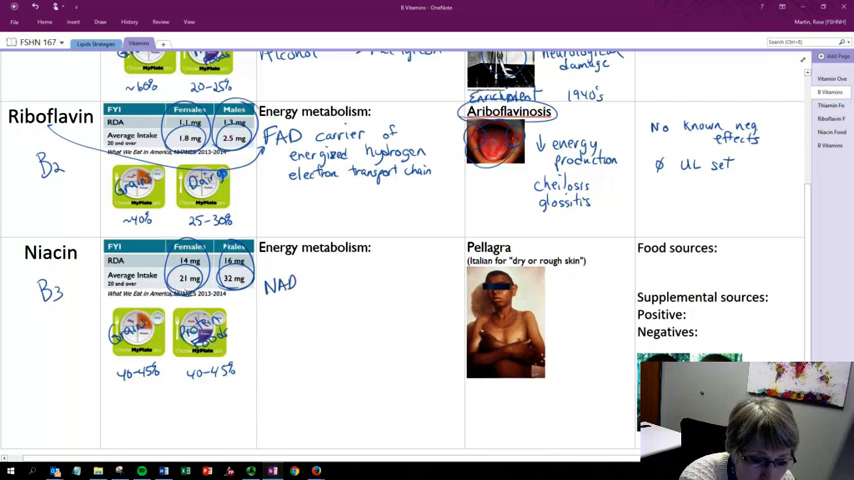
left_click_drag(30, 270, 270, 295)
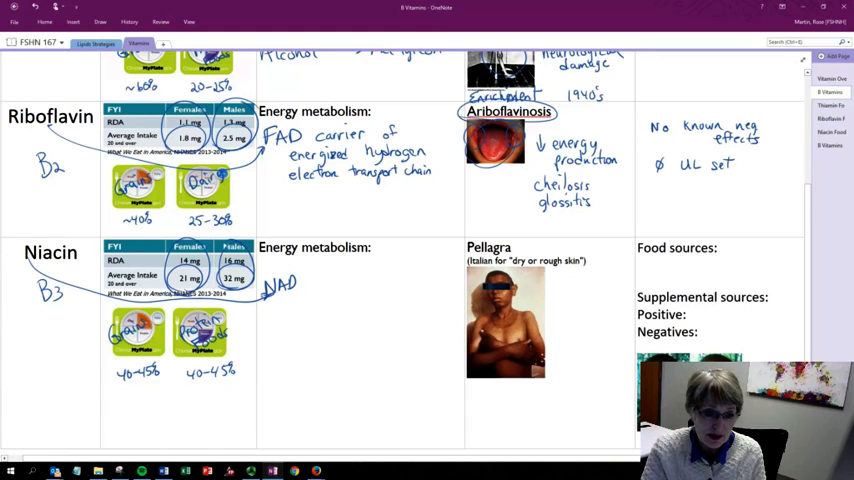
- Add 'carrier of energized hydrogen ETC' after NAD and '(ETC)' to riboflavin's note
type("Car")
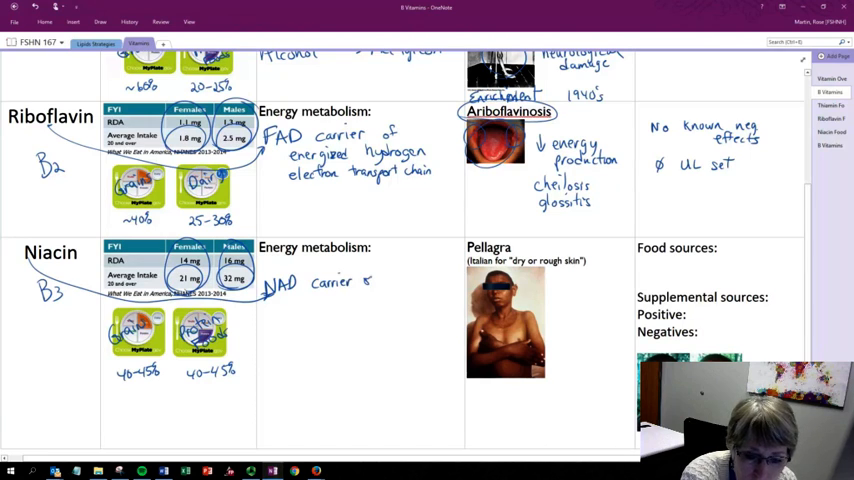
type("ene")
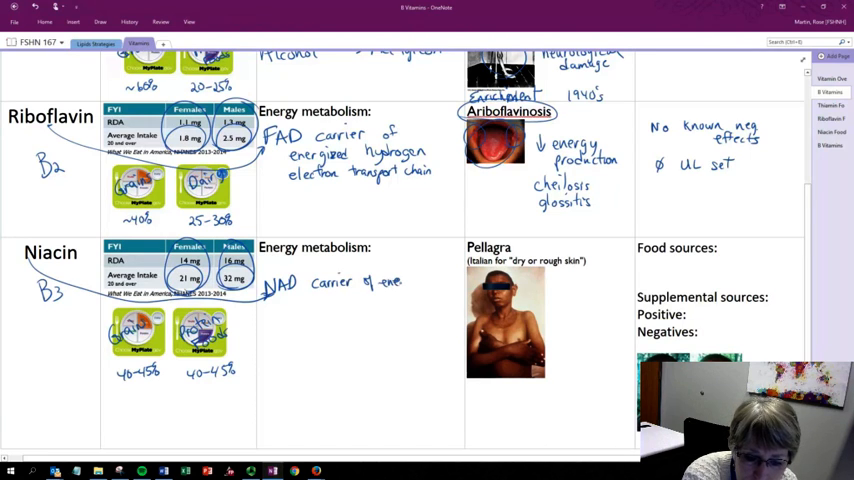
type("energized")
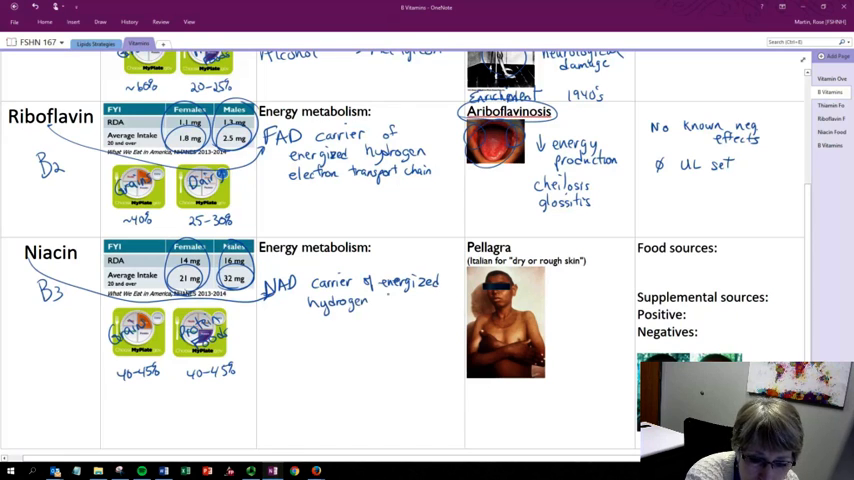
type("etc")
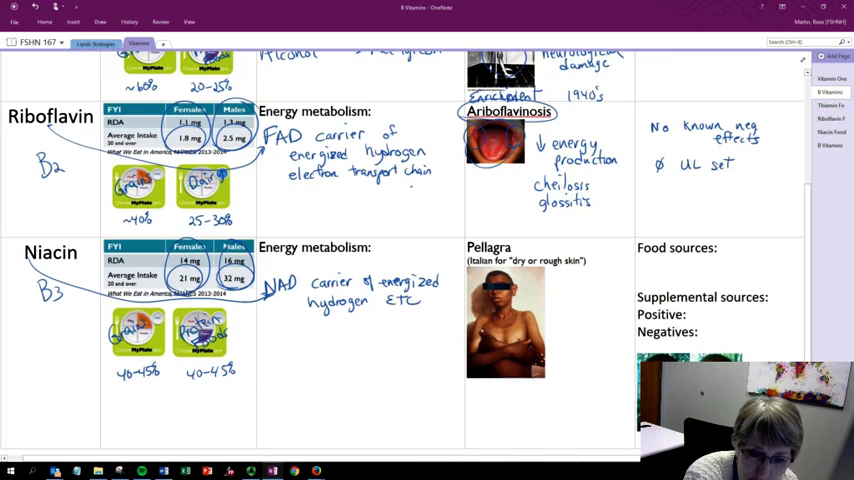
type("(ETC).")
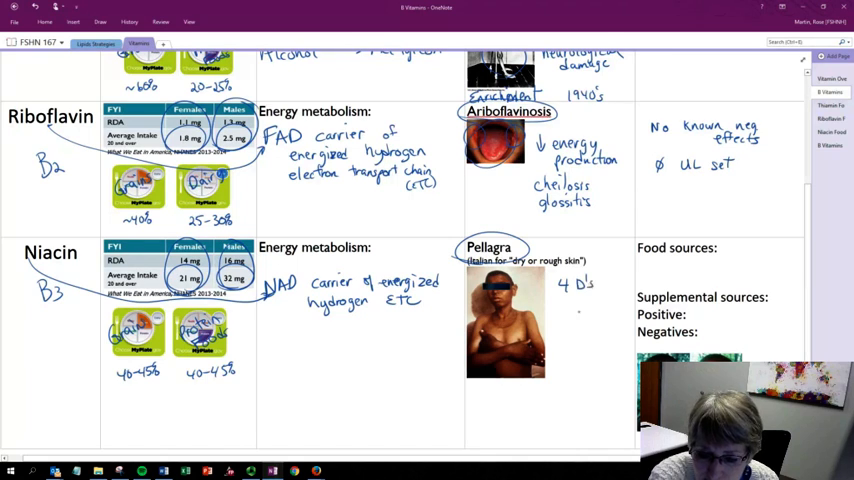
- List Pellagra's 4 D's: Dermatitis, Diarrhea, Dementia, Death
type("D.")
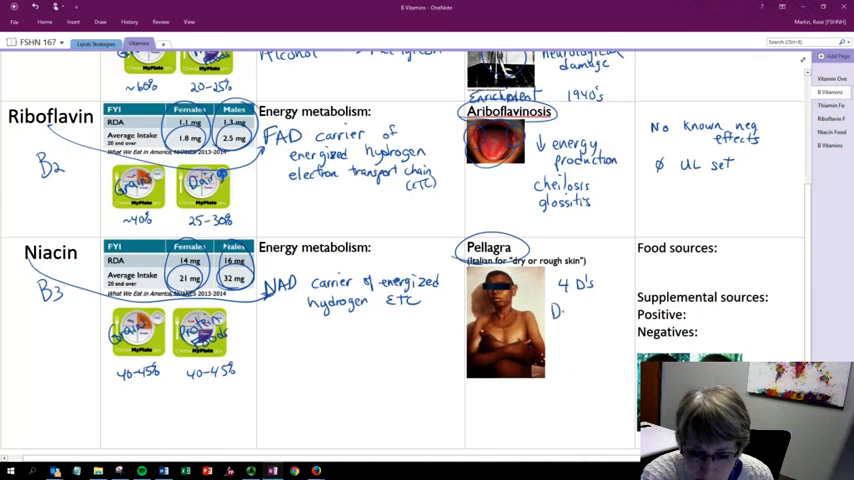
type("Dermatitis")
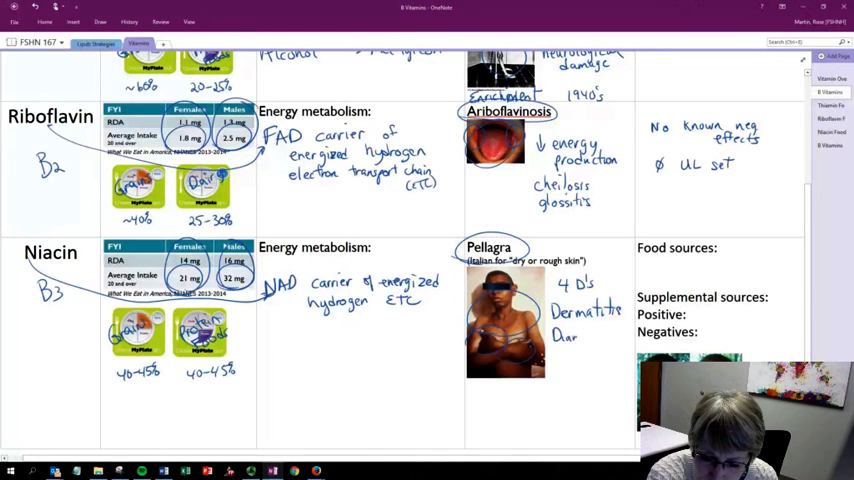
type("rrhea")
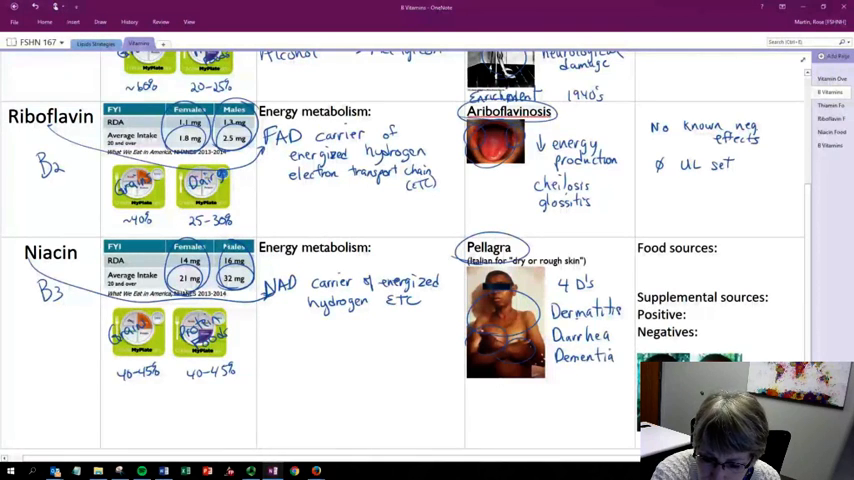
type("Dea.")
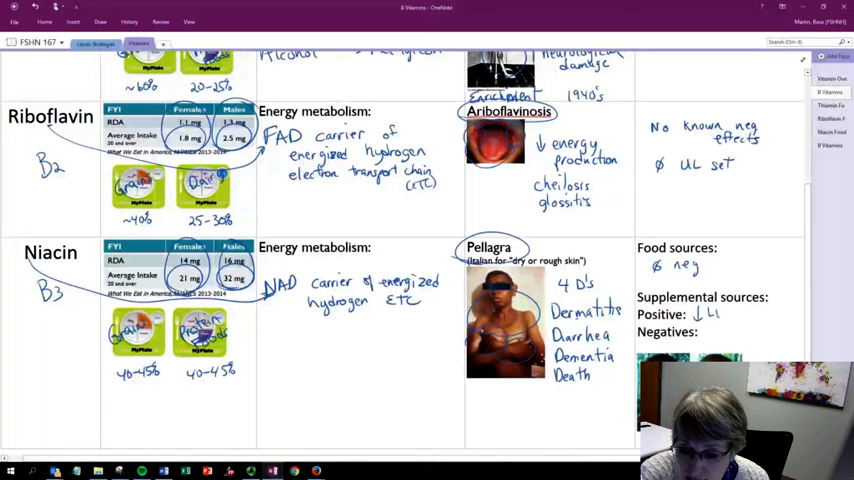
- Ink '↓LDL ↑HDL' as supplement positives and 'Liver damage' and 'niacin…' as negatives
type("LDL ↑HD")
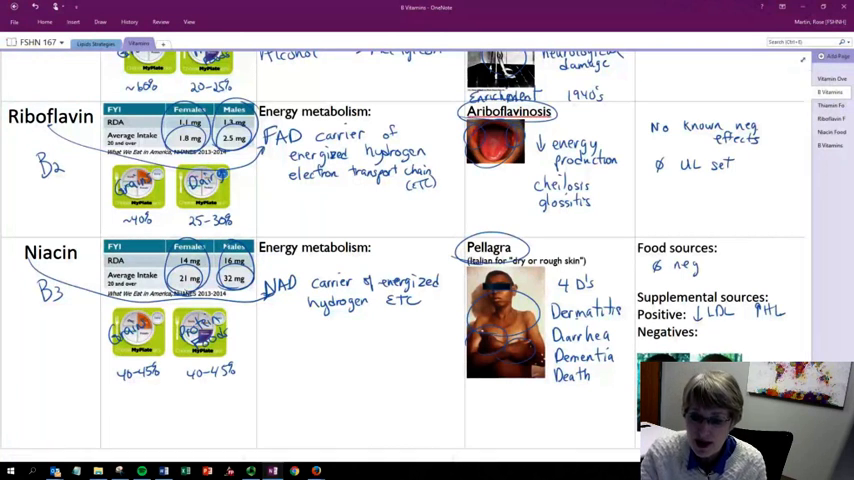
type("Liver damage")
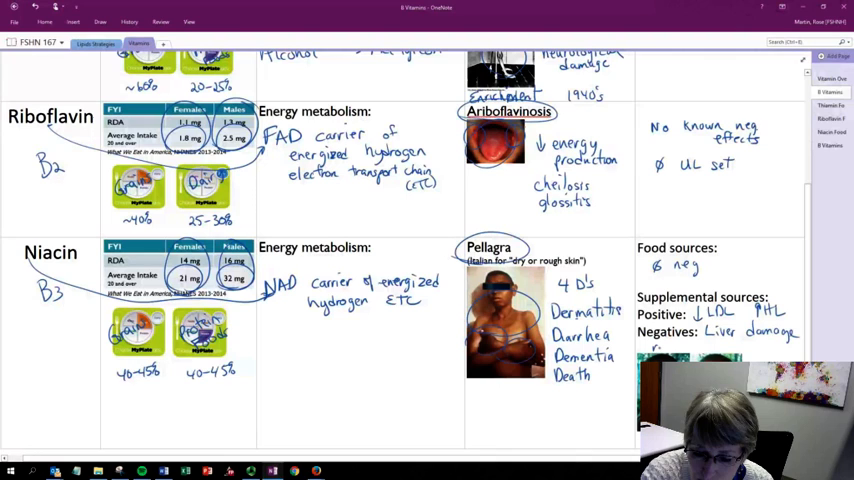
type("Niacin")
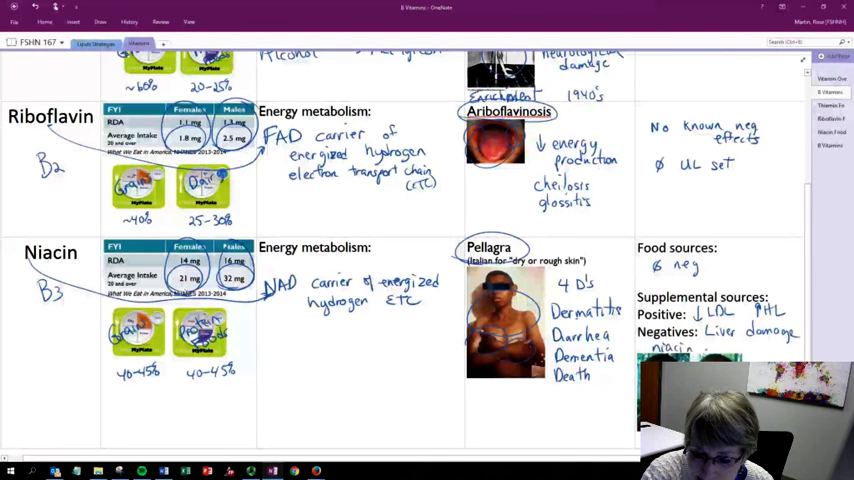